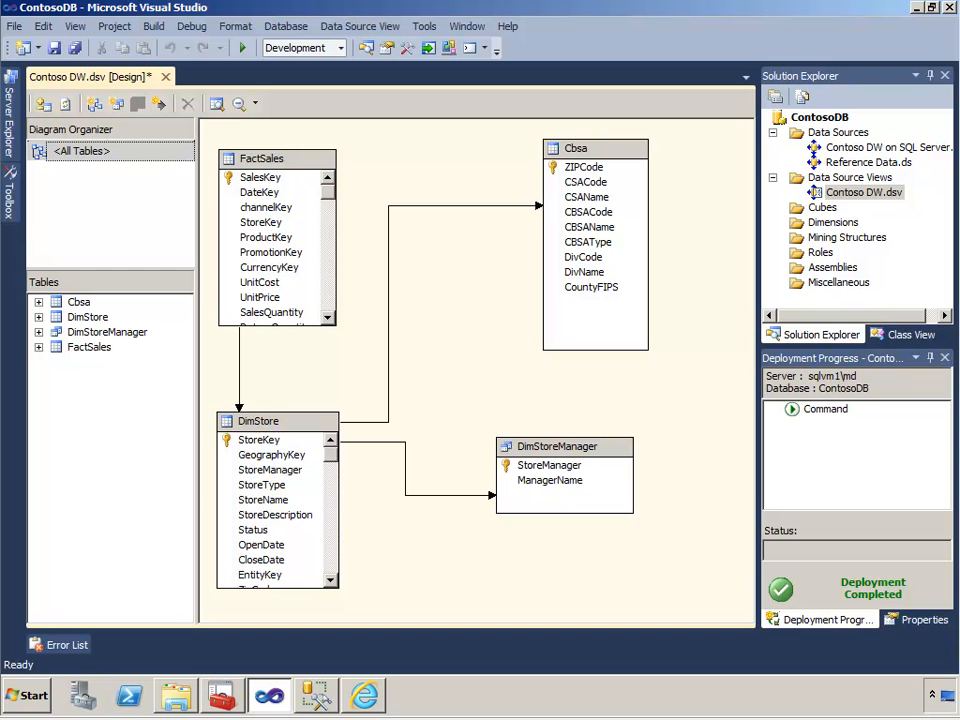
Step: Review the query definition behind the DimStoreManager table and close it without changes
{"action": "left_click", "coordinate": [596, 148]}
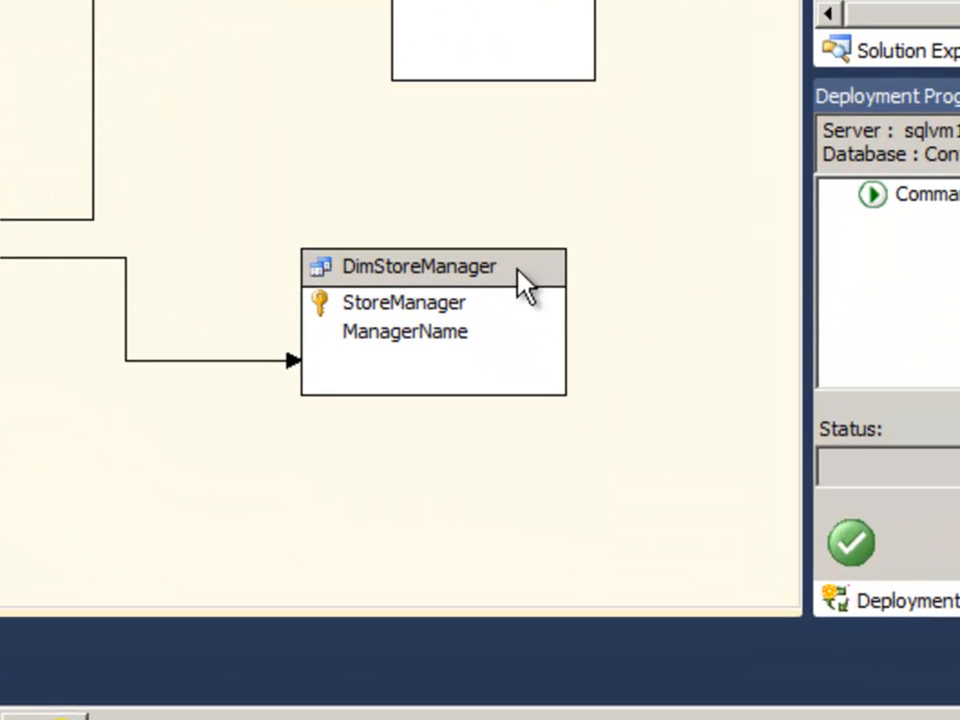
{"action": "right_click", "coordinate": [420, 266]}
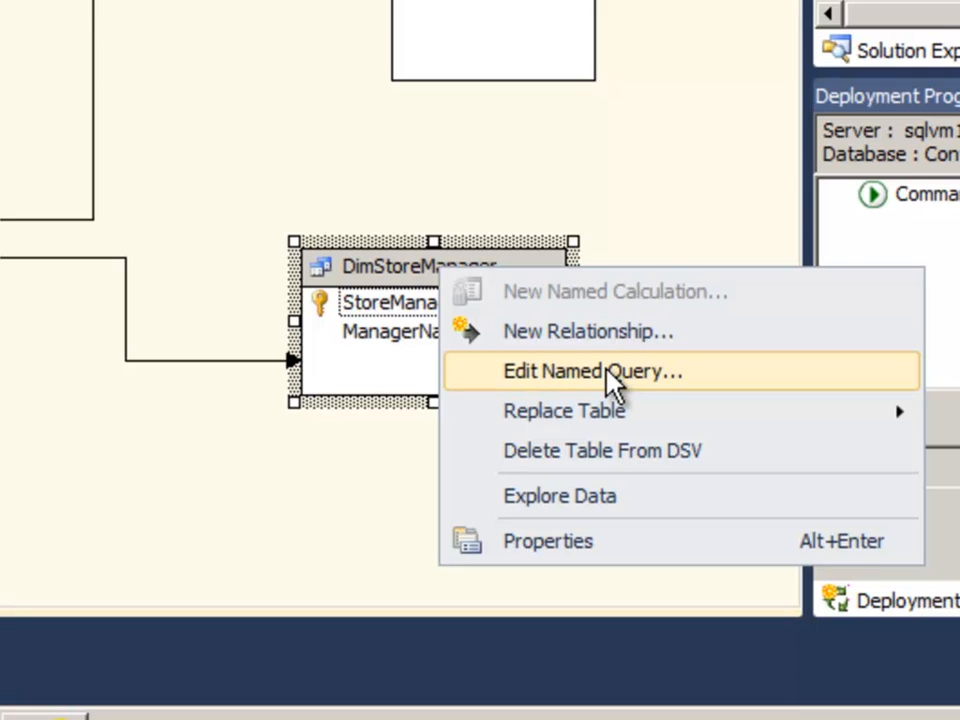
{"action": "left_click", "coordinate": [592, 370]}
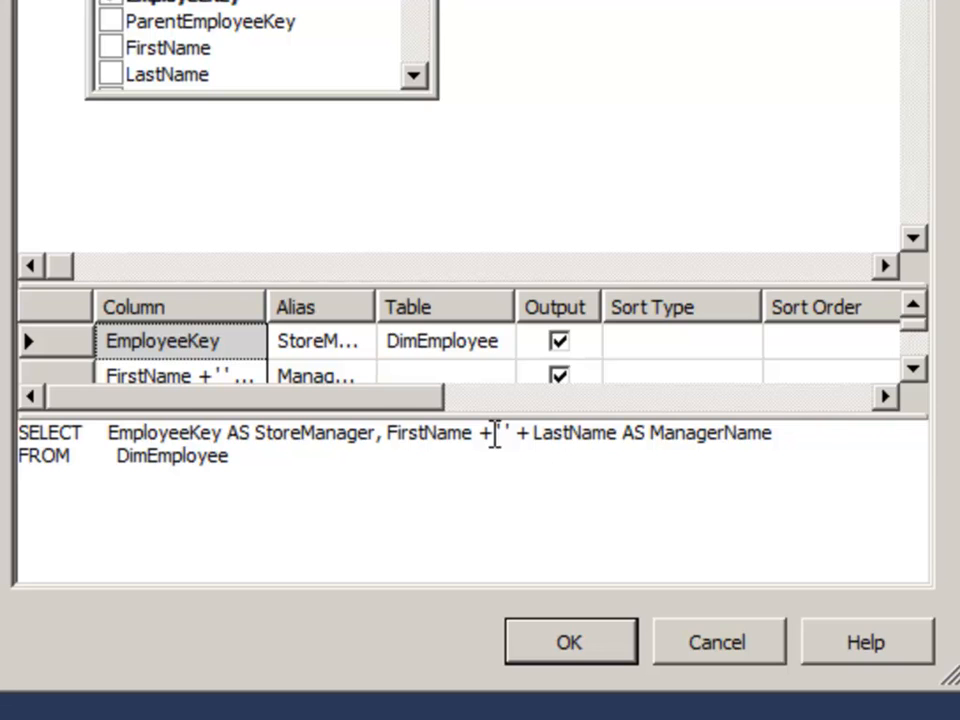
{"action": "left_click", "coordinate": [568, 640]}
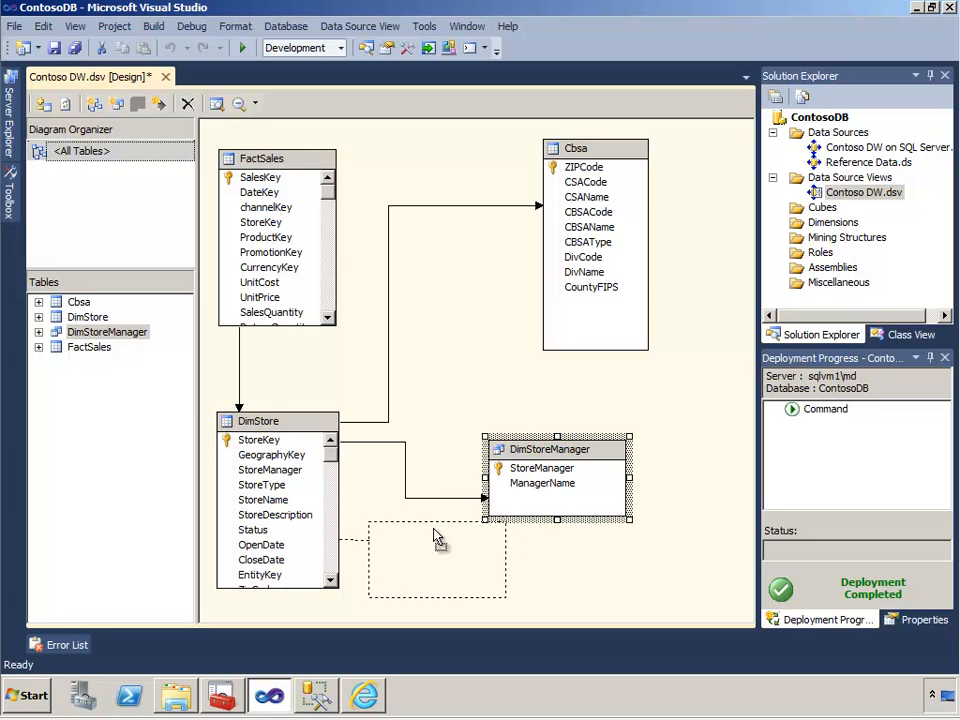
Step: Add the DimEmployee table to the data source view via Add/Remove Tables
{"action": "right_click", "coordinate": [436, 540]}
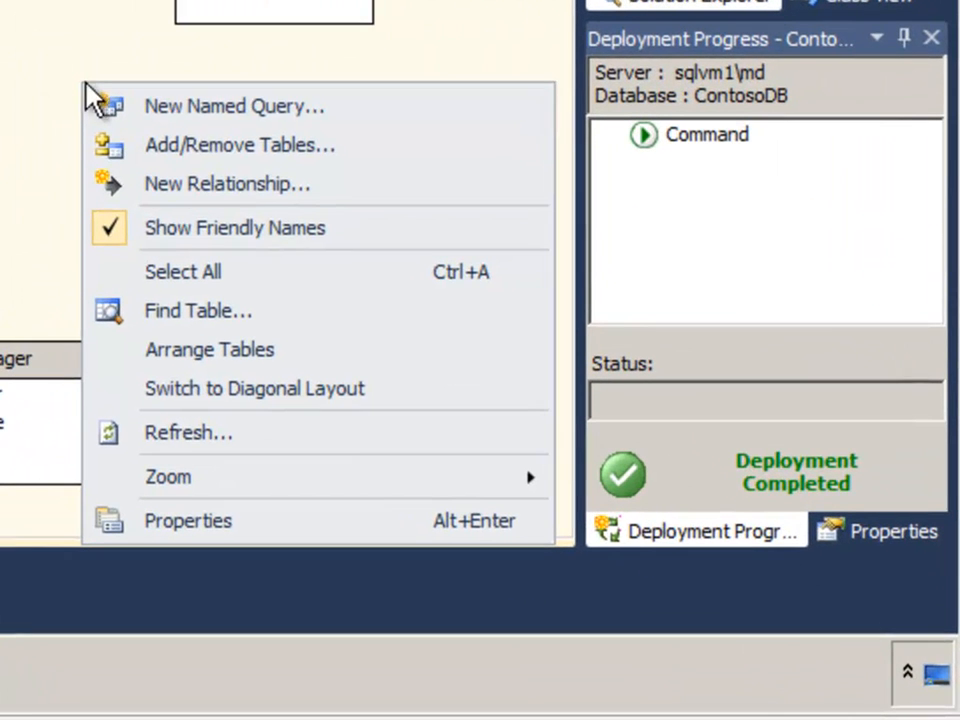
{"action": "mouse_move", "coordinate": [220, 160]}
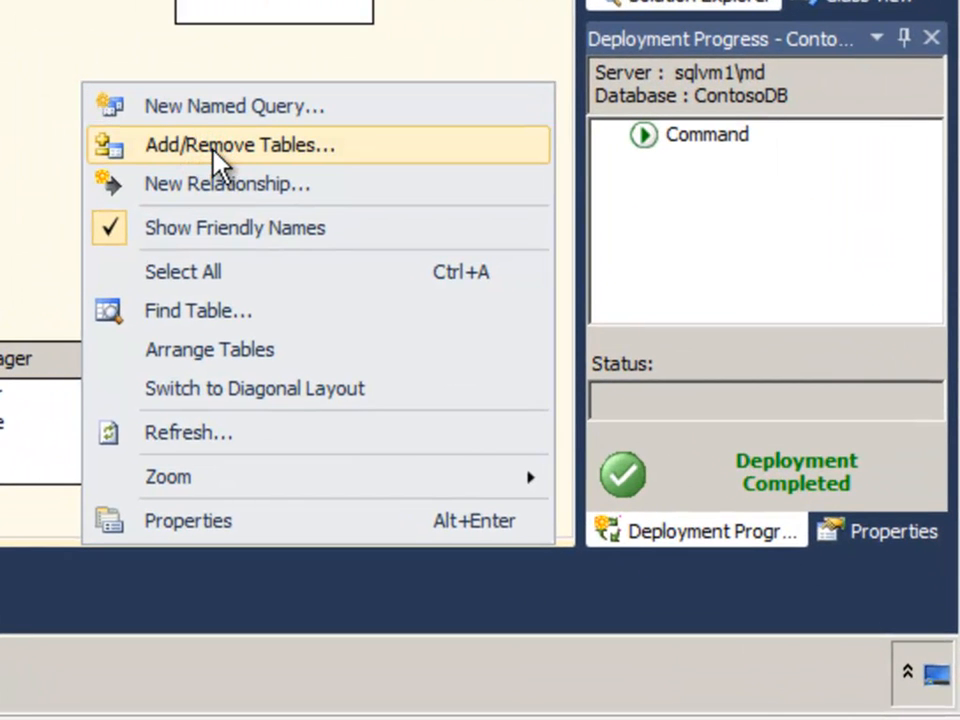
{"action": "left_click", "coordinate": [240, 144]}
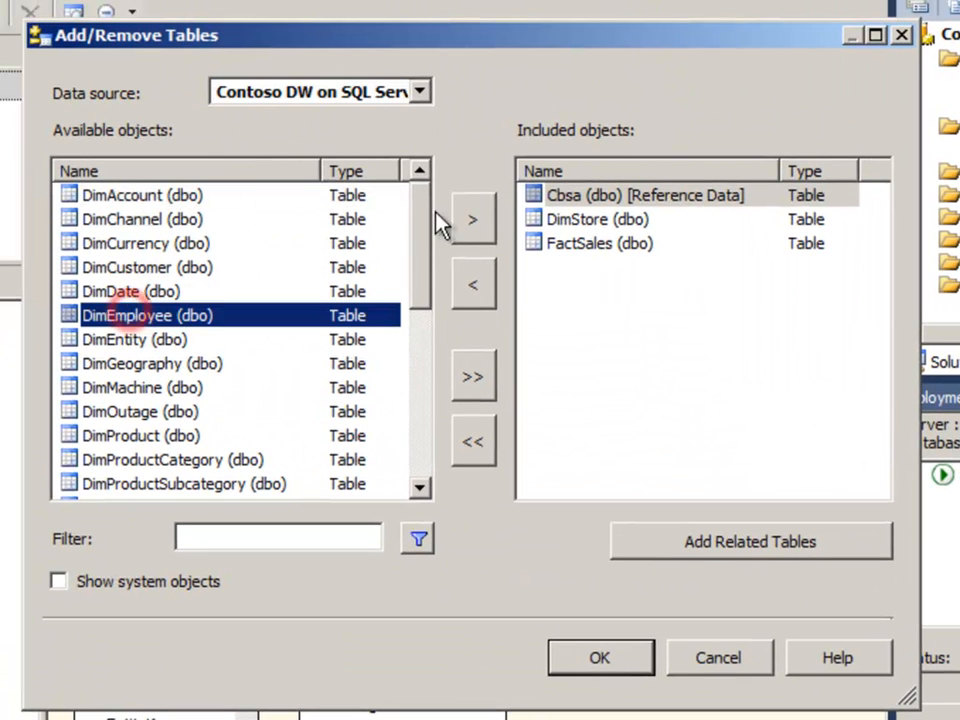
{"action": "left_click", "coordinate": [472, 218]}
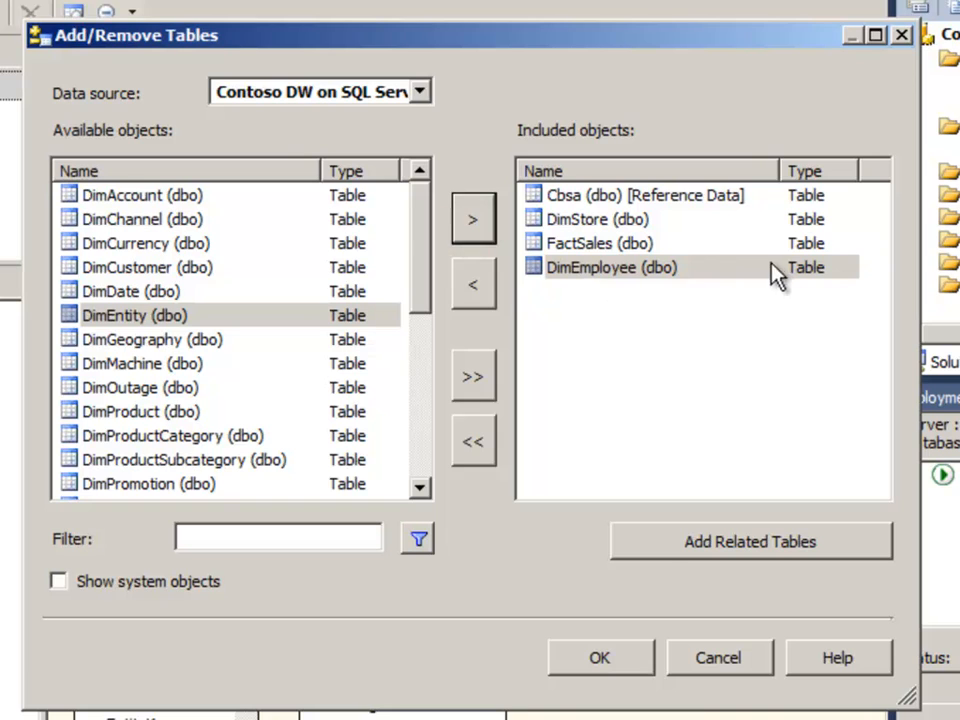
{"action": "left_click", "coordinate": [600, 658]}
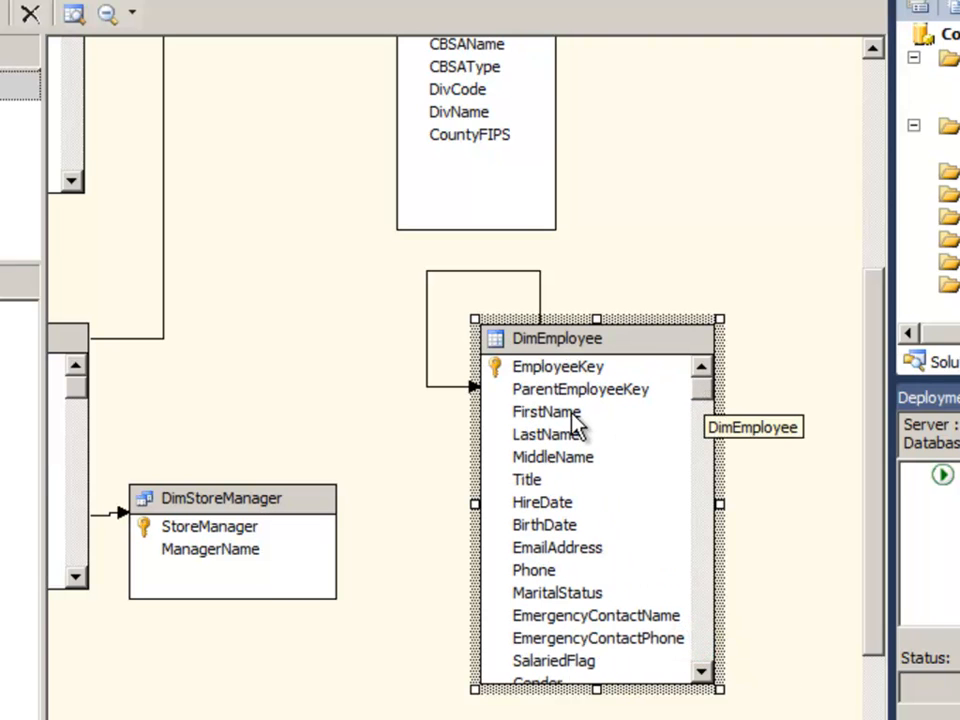
{"action": "mouse_move", "coordinate": [556, 490]}
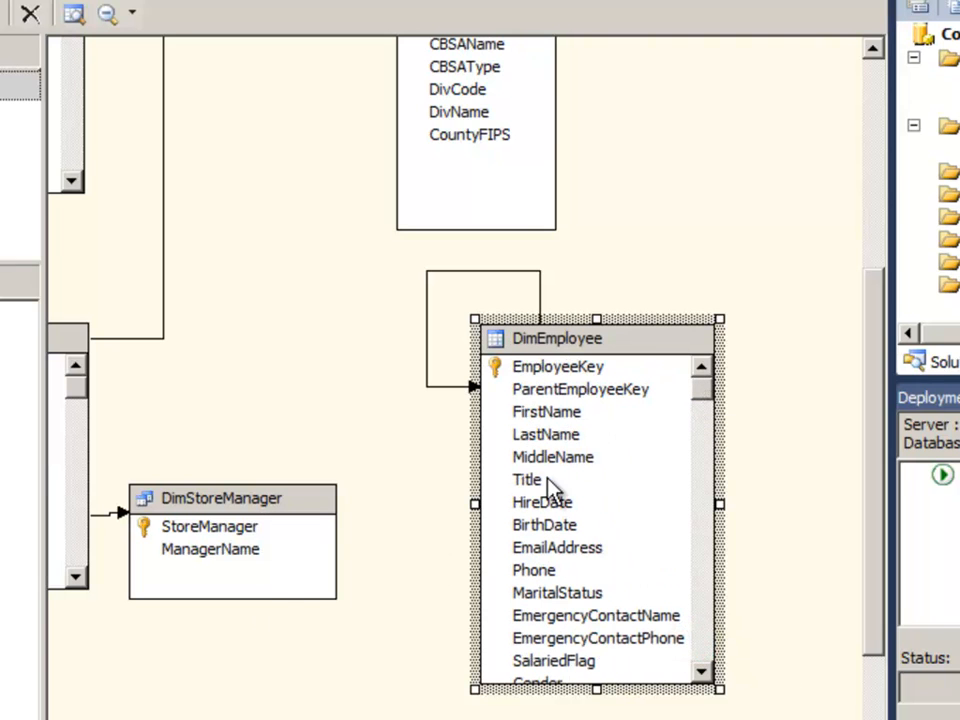
Step: Create a named calculation FullName on DimEmployee defined as FirstName + ' ' + LastName
{"action": "right_click", "coordinate": [556, 338]}
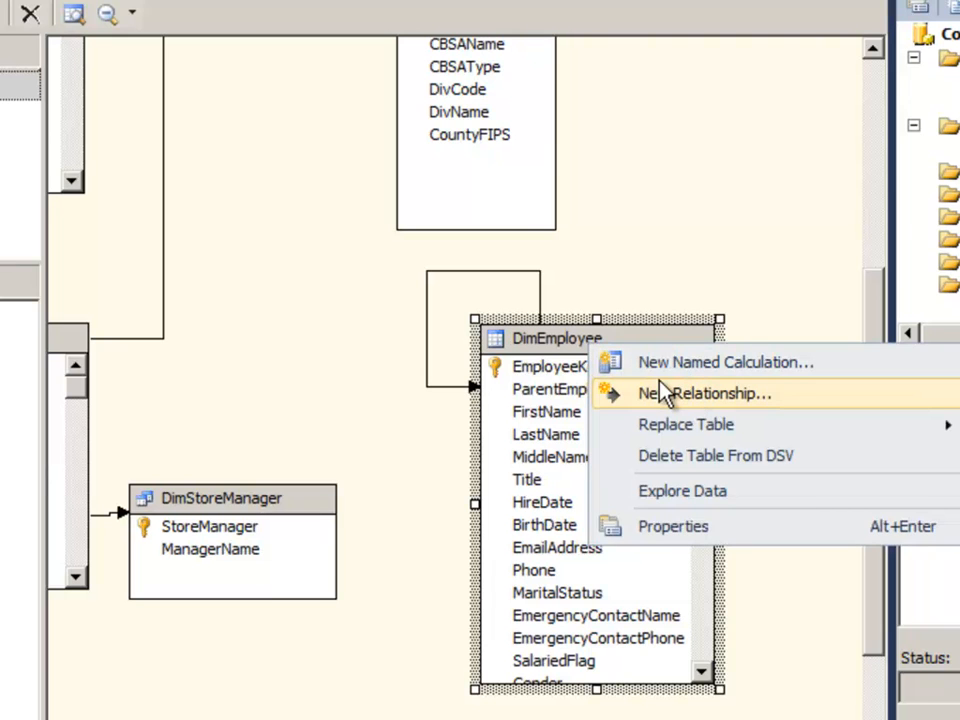
{"action": "mouse_move", "coordinate": [696, 362]}
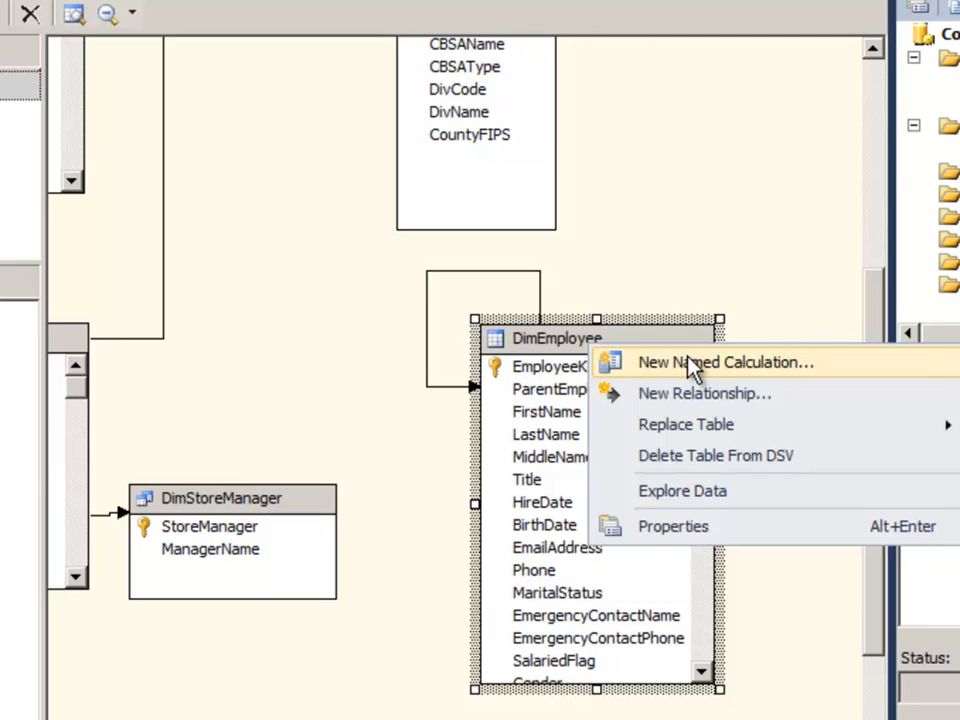
{"action": "left_click", "coordinate": [724, 362]}
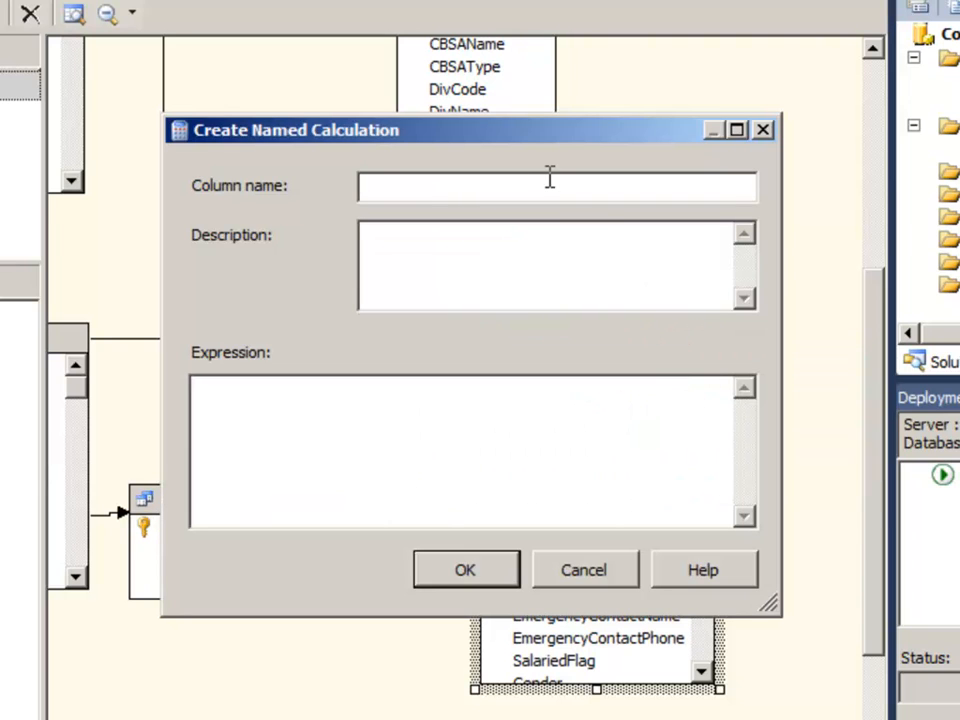
{"action": "type", "text": "FullName"}
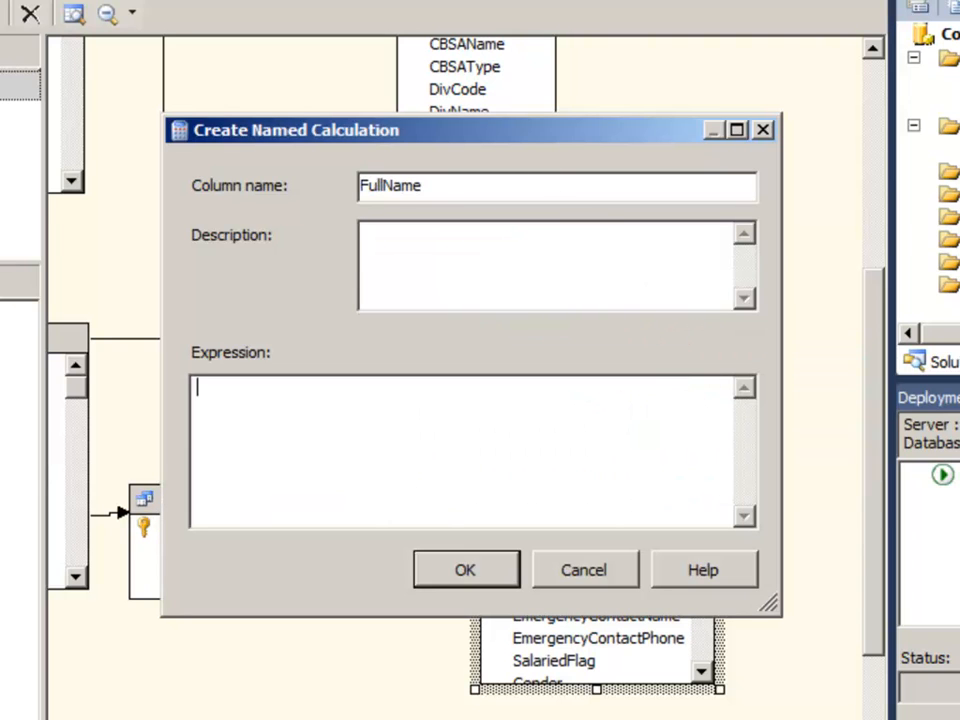
{"action": "type", "text": "FirstName +"}
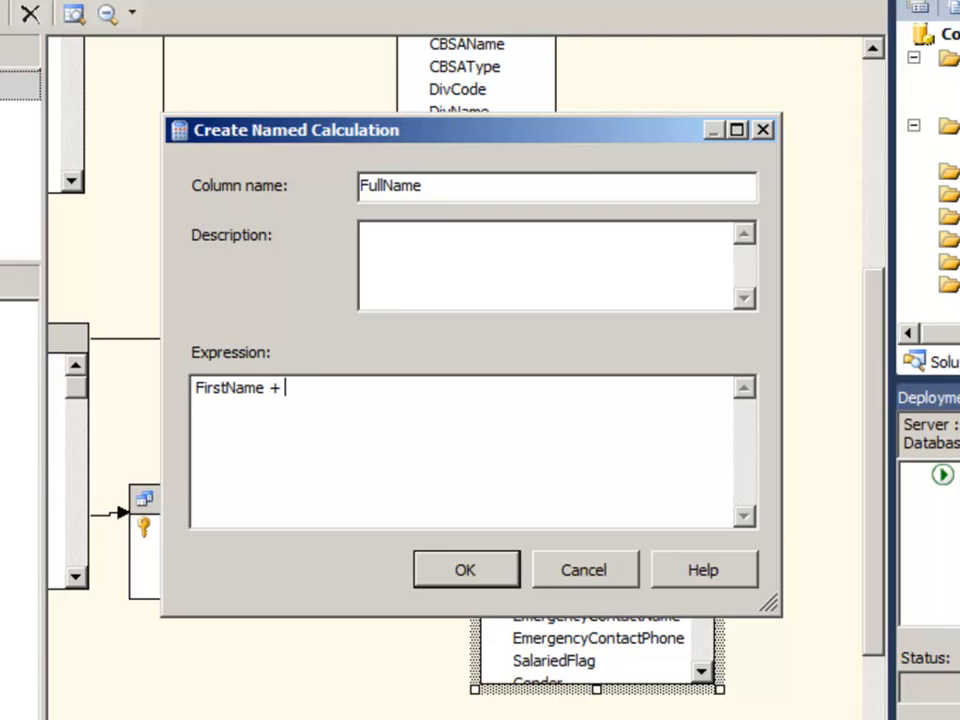
{"action": "type", "text": "' ' + L"}
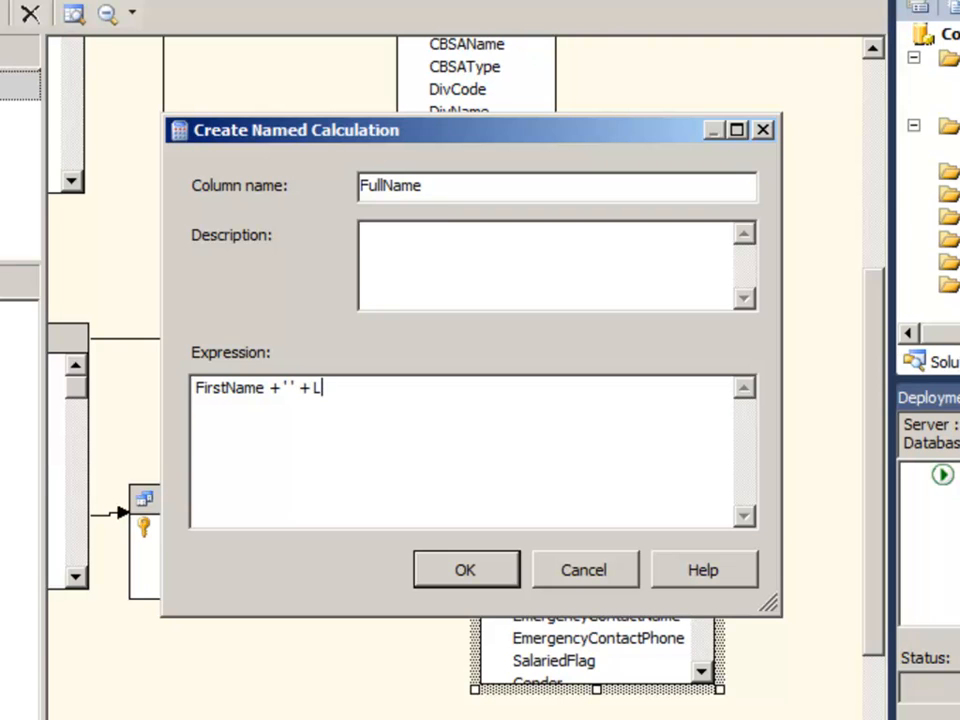
{"action": "type", "text": "astName"}
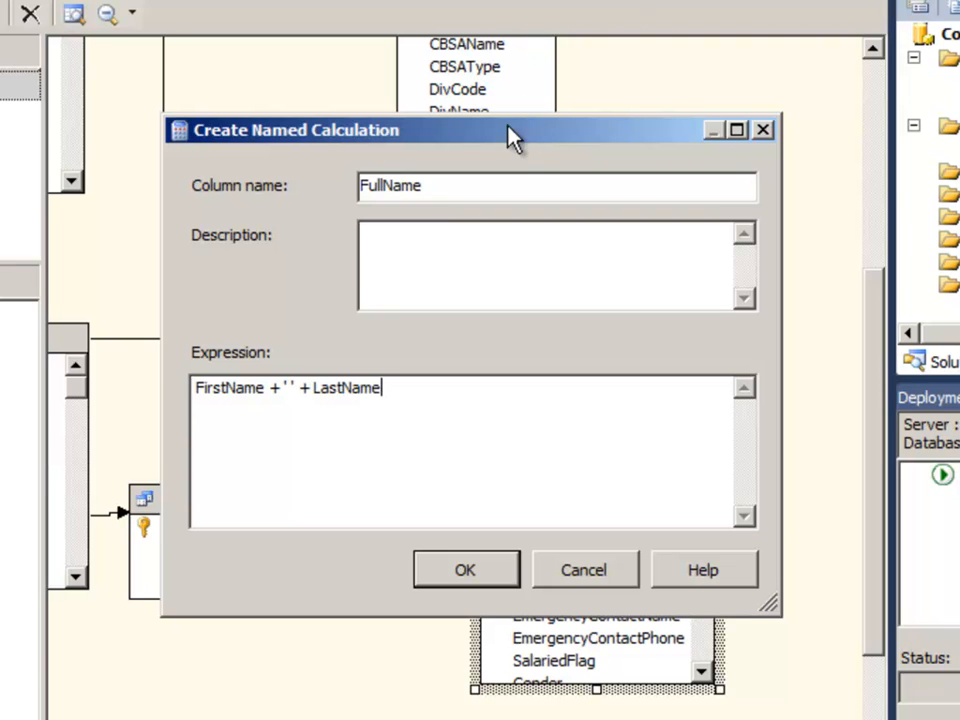
{"action": "mouse_move", "coordinate": [430, 428]}
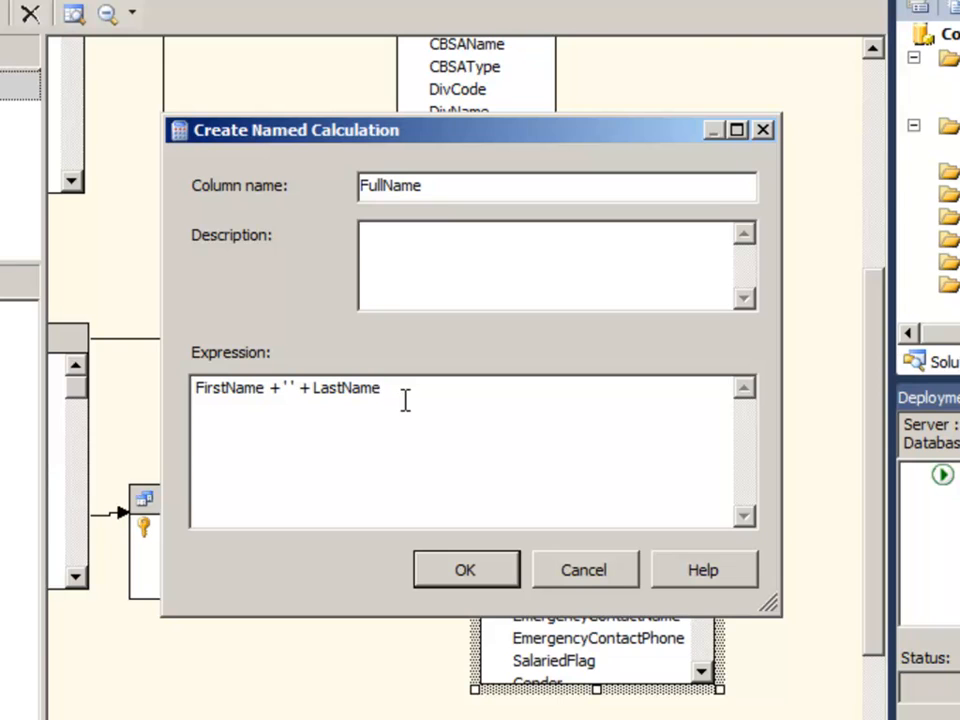
{"action": "mouse_move", "coordinate": [244, 388]}
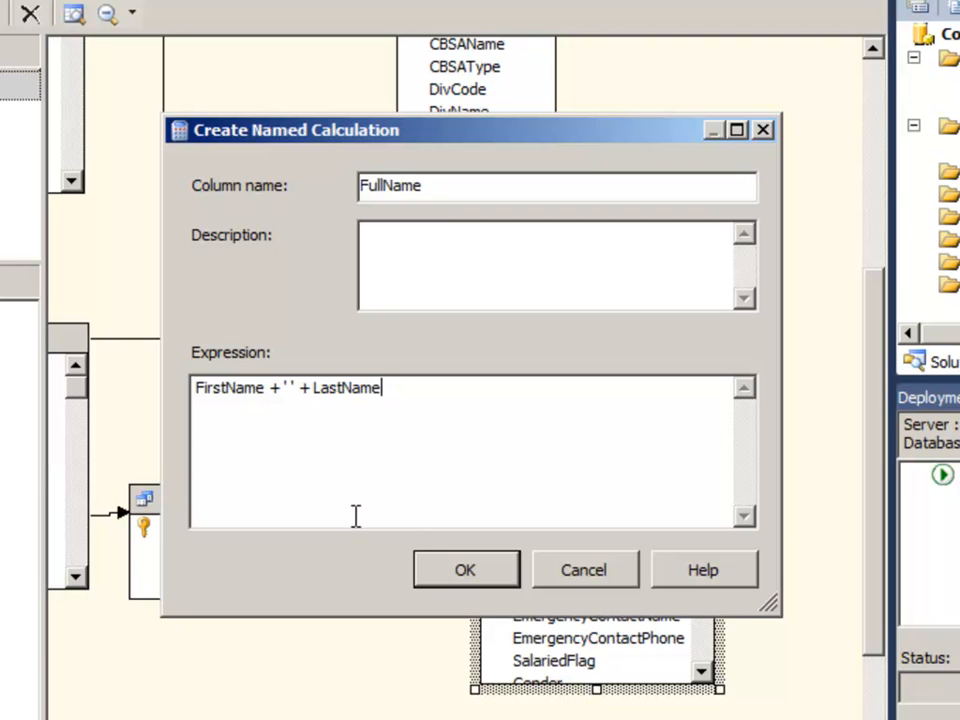
{"action": "left_click", "coordinate": [464, 570]}
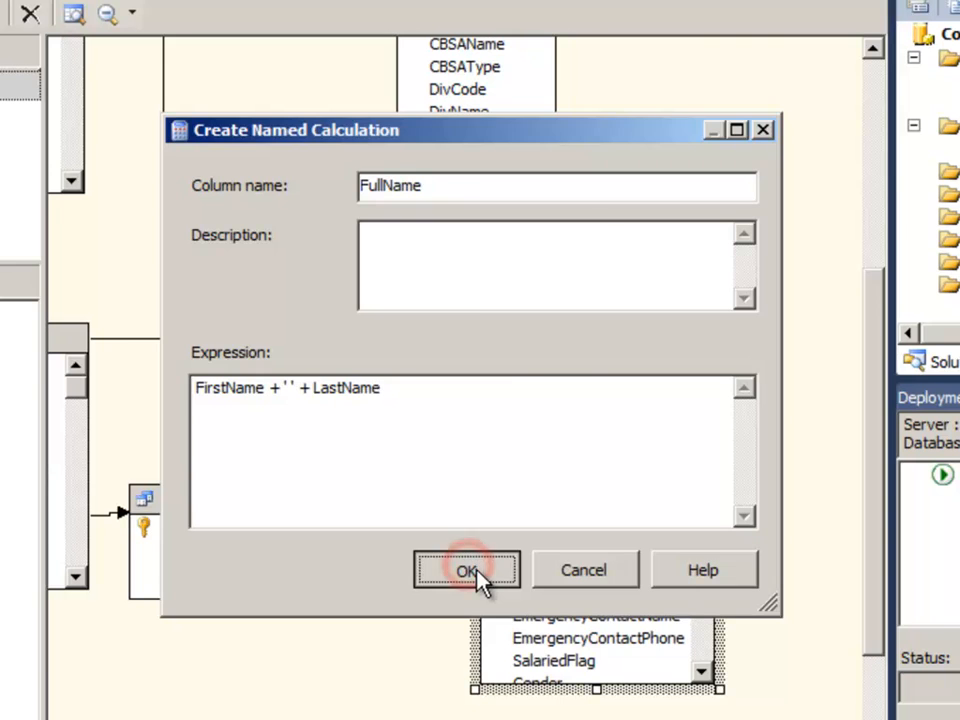
{"action": "left_click", "coordinate": [466, 570]}
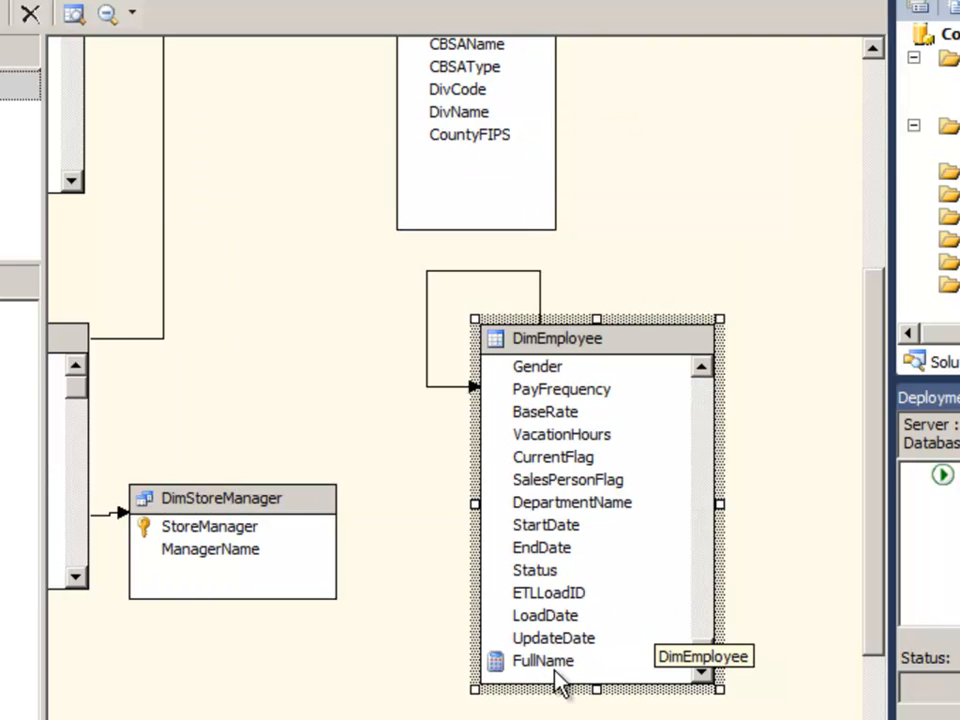
{"action": "left_click", "coordinate": [544, 660]}
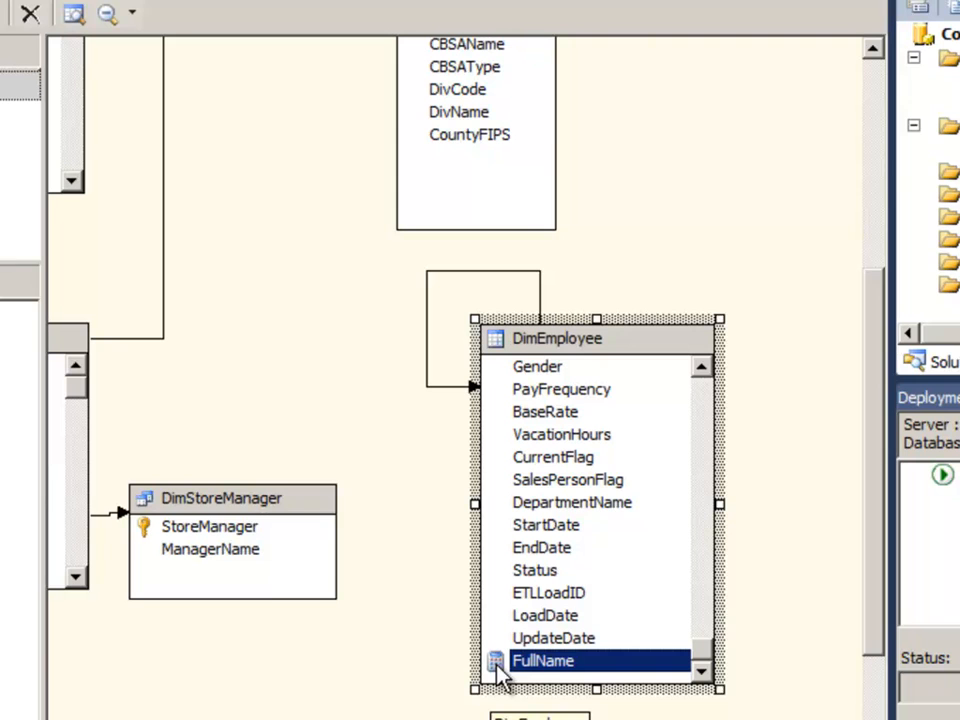
{"action": "mouse_move", "coordinate": [550, 368]}
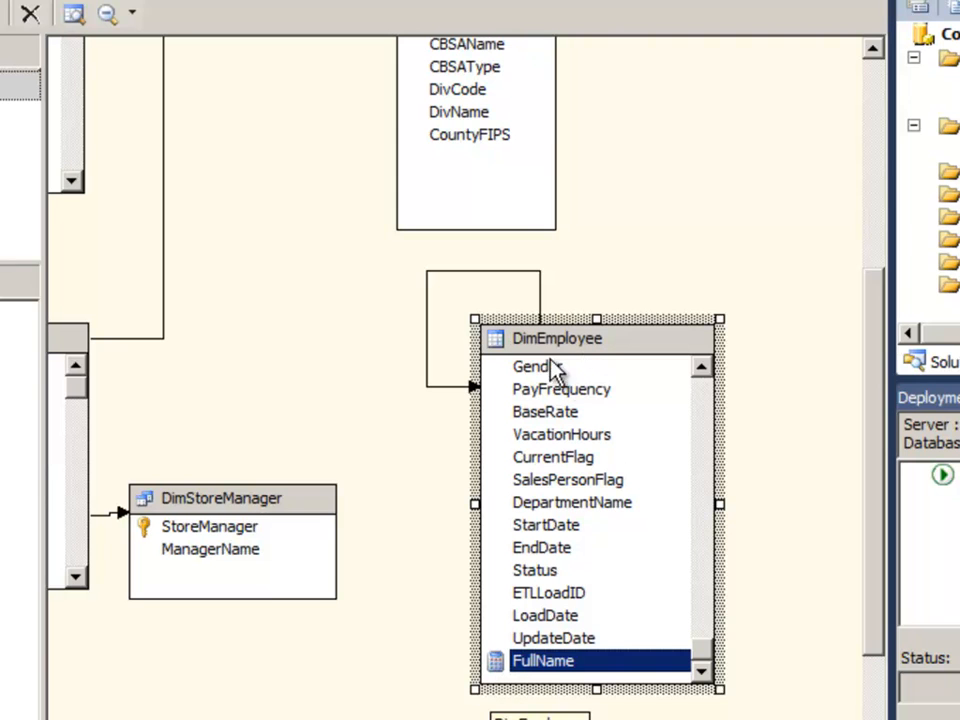
{"action": "mouse_move", "coordinate": [530, 660]}
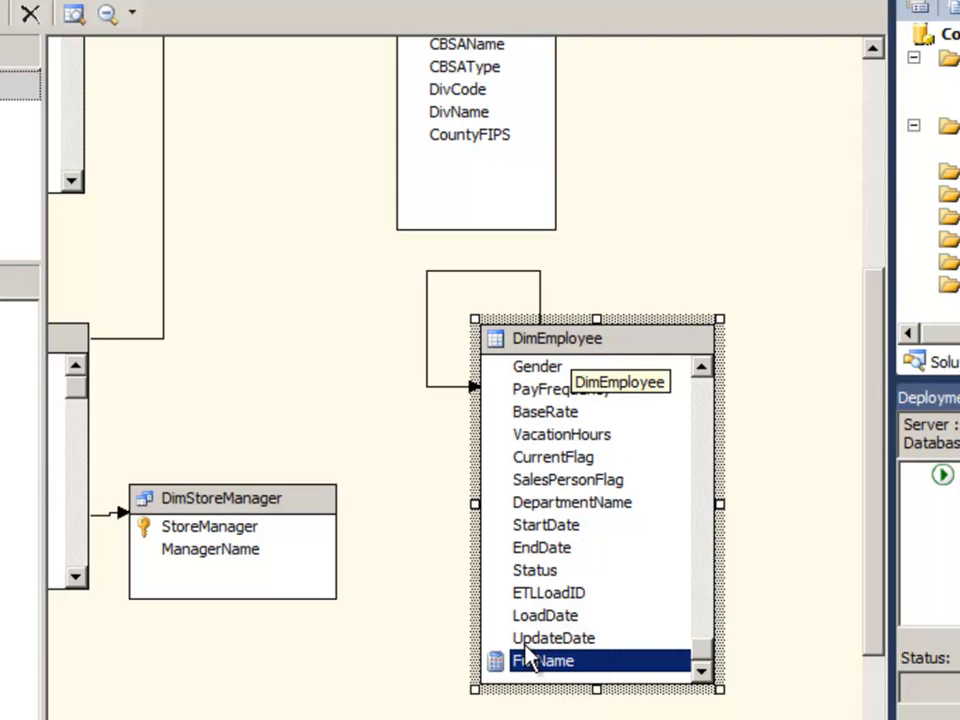
{"action": "right_click", "coordinate": [556, 338]}
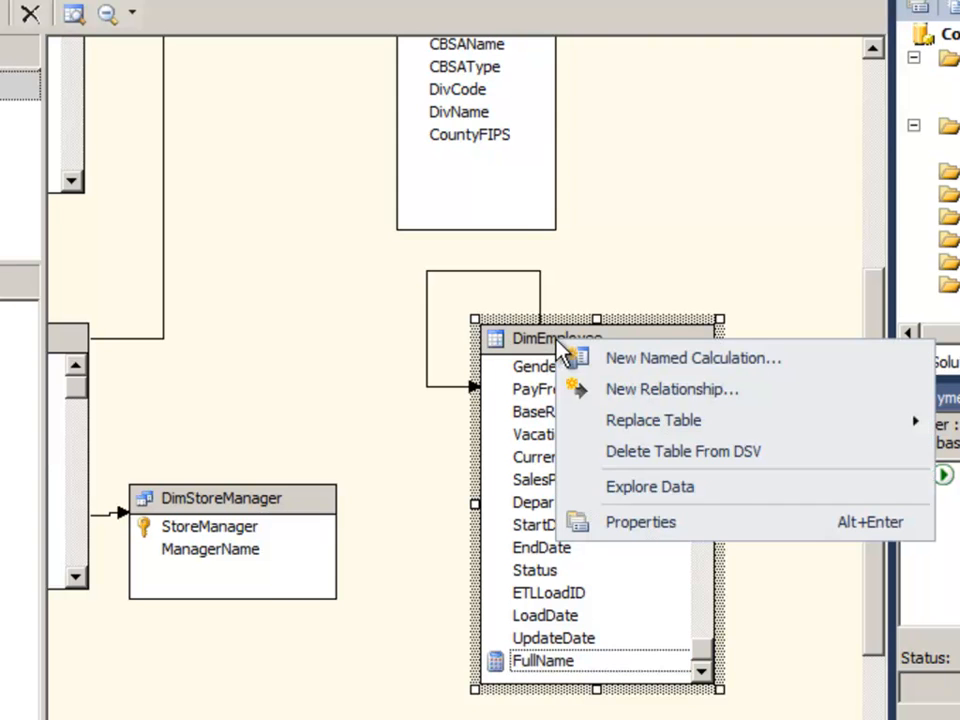
{"action": "left_click", "coordinate": [648, 486]}
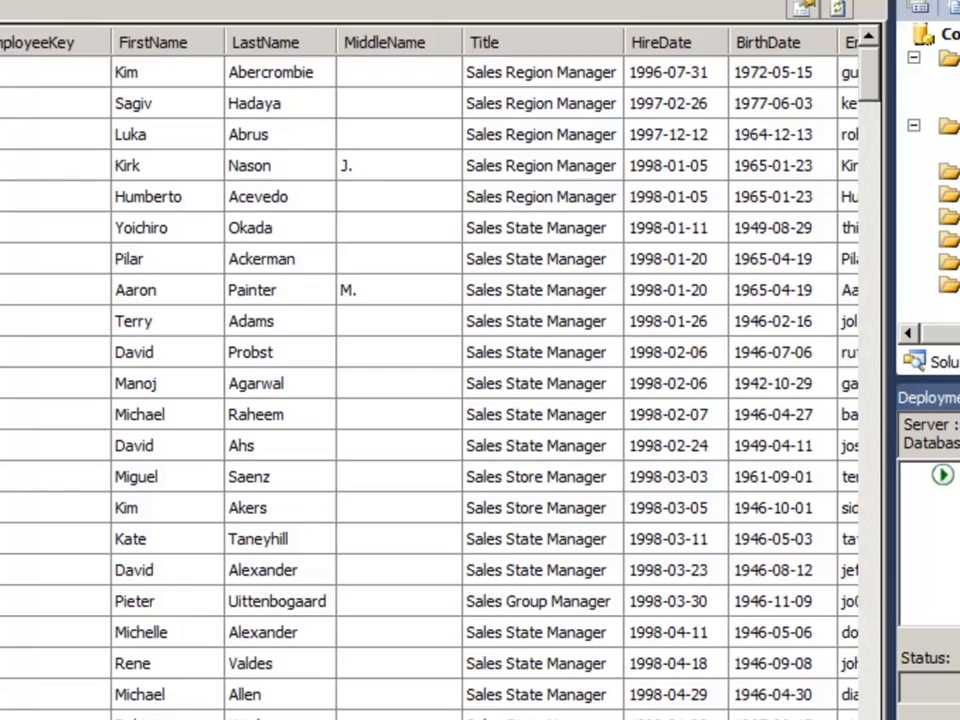
{"action": "scroll", "scroll_direction": "right", "scroll_amount": 3}
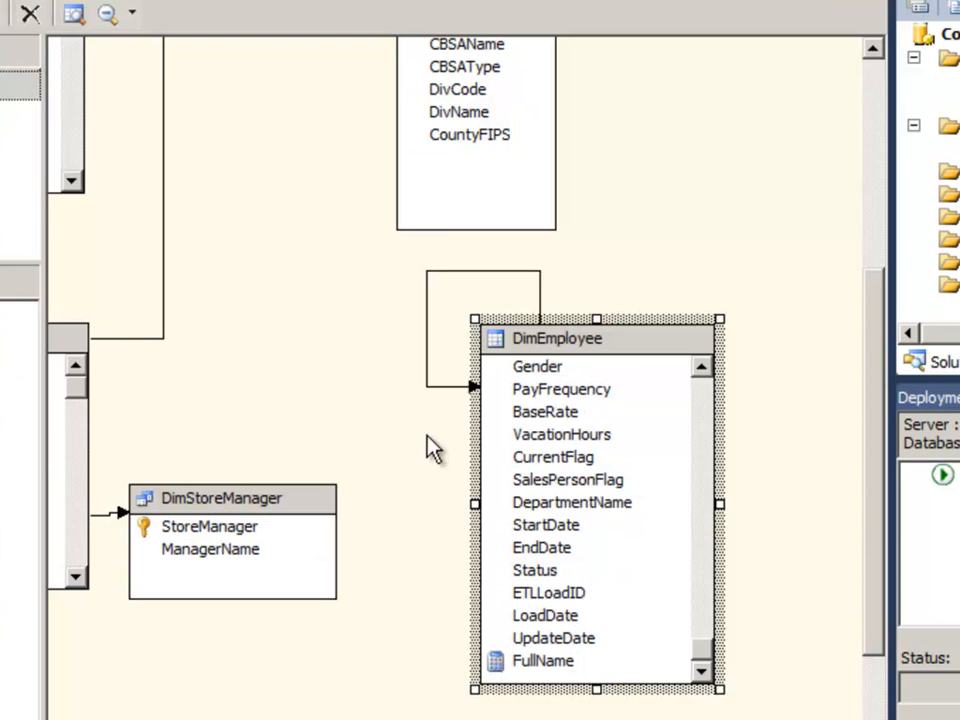
Step: Bring up the DimStoreManager table's actions ready to choose New Relationship
{"action": "right_click", "coordinate": [556, 338]}
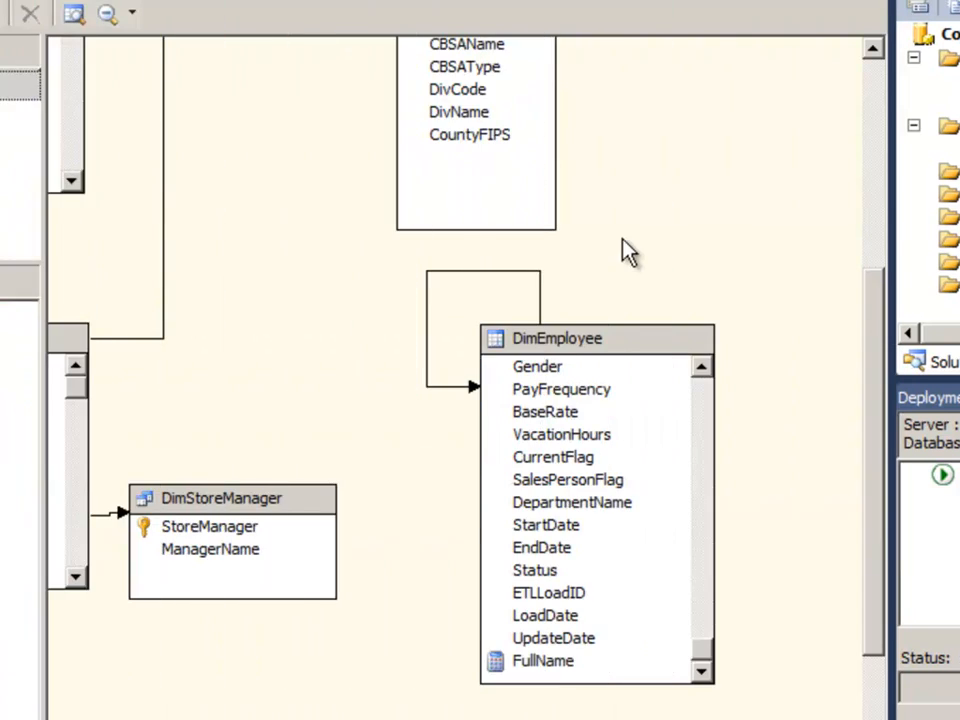
{"action": "right_click", "coordinate": [556, 338]}
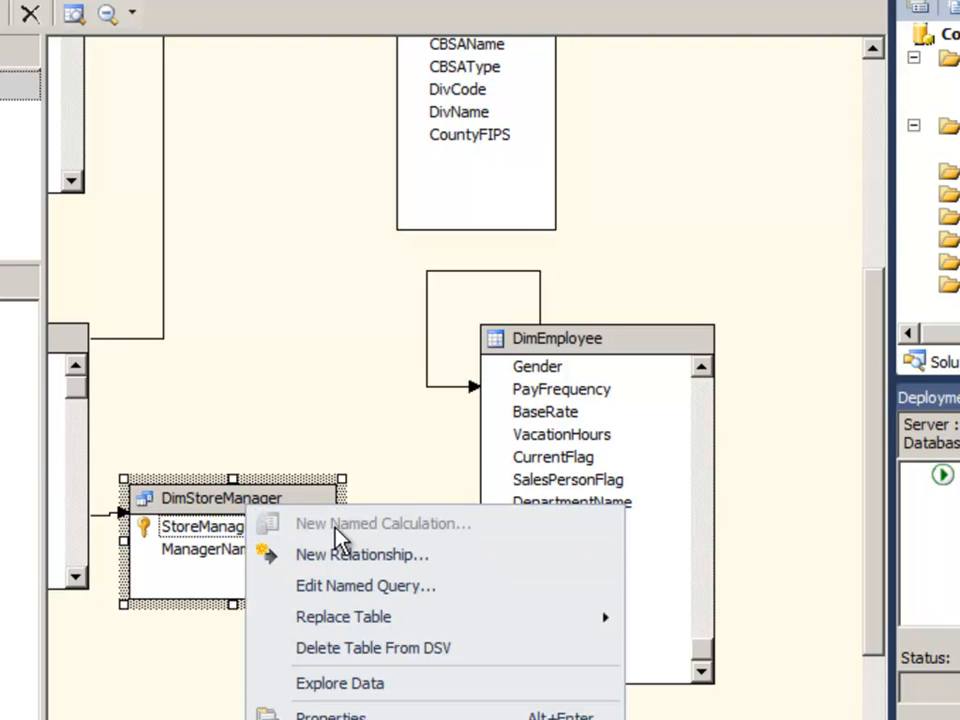
{"action": "mouse_move", "coordinate": [362, 554]}
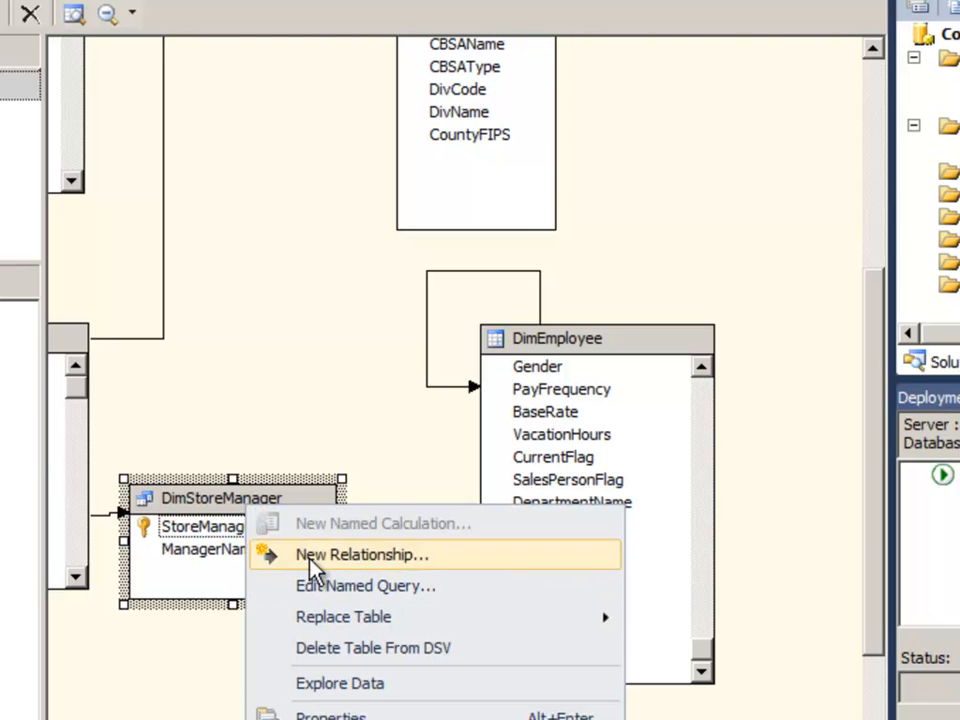
{"action": "left_click", "coordinate": [366, 584]}
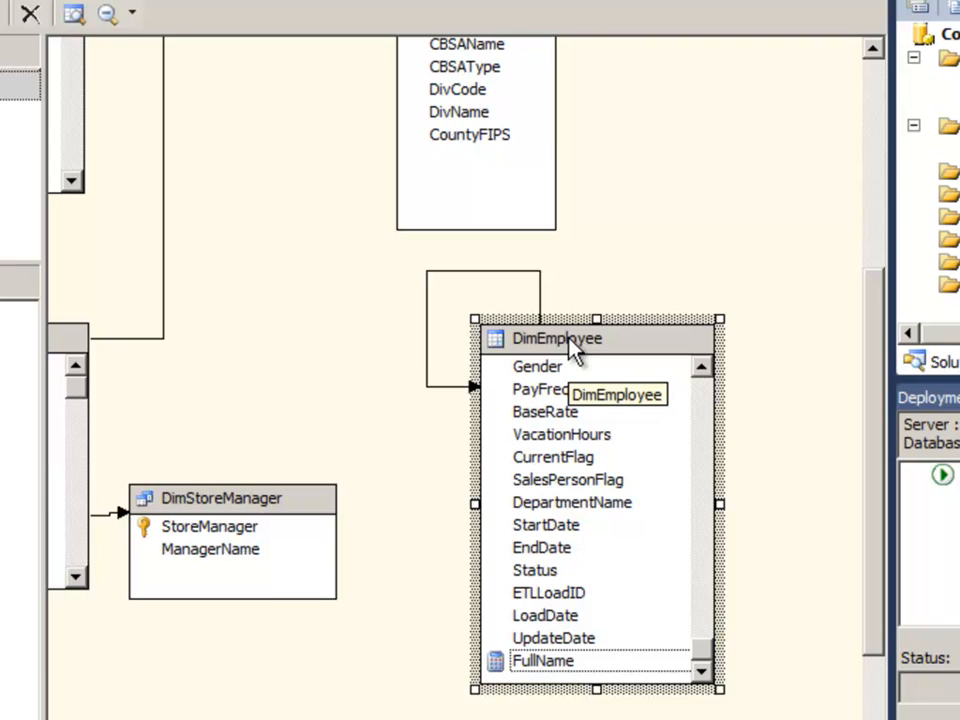
{"action": "right_click", "coordinate": [220, 498]}
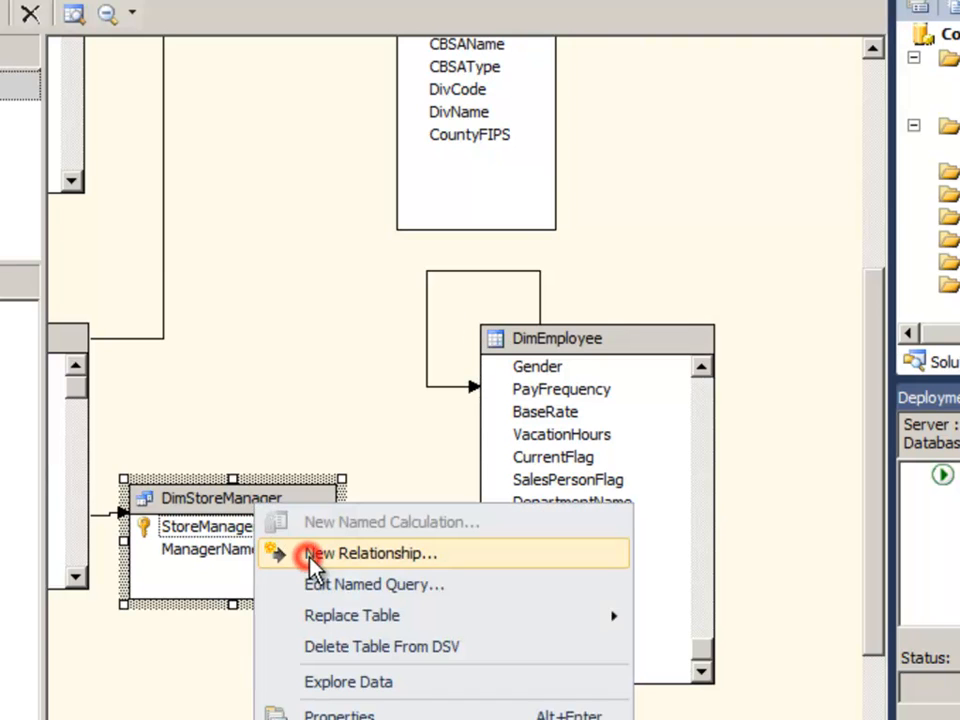